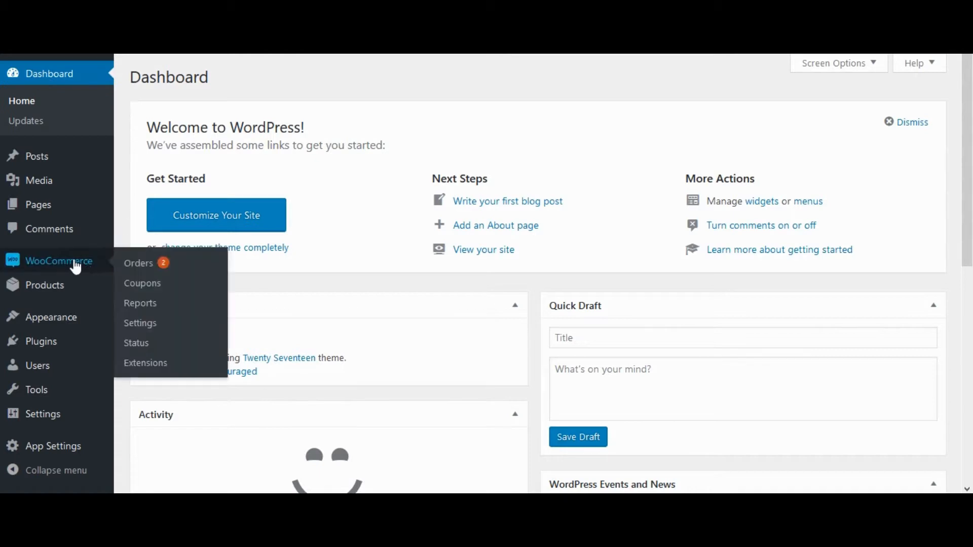
mouse_move(141, 282)
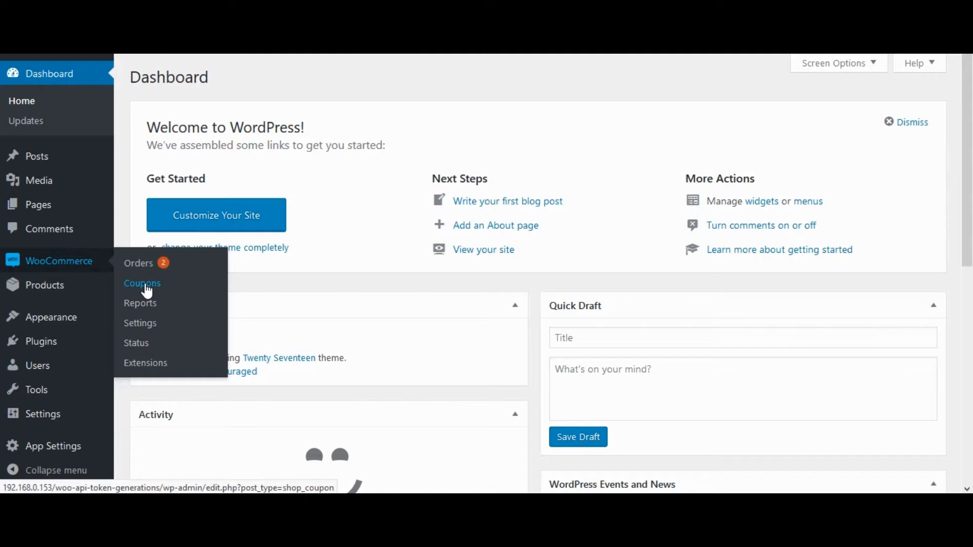
Step: Go to the WooCommerce Coupons page, which shows no coupons yet
left_click(142, 282)
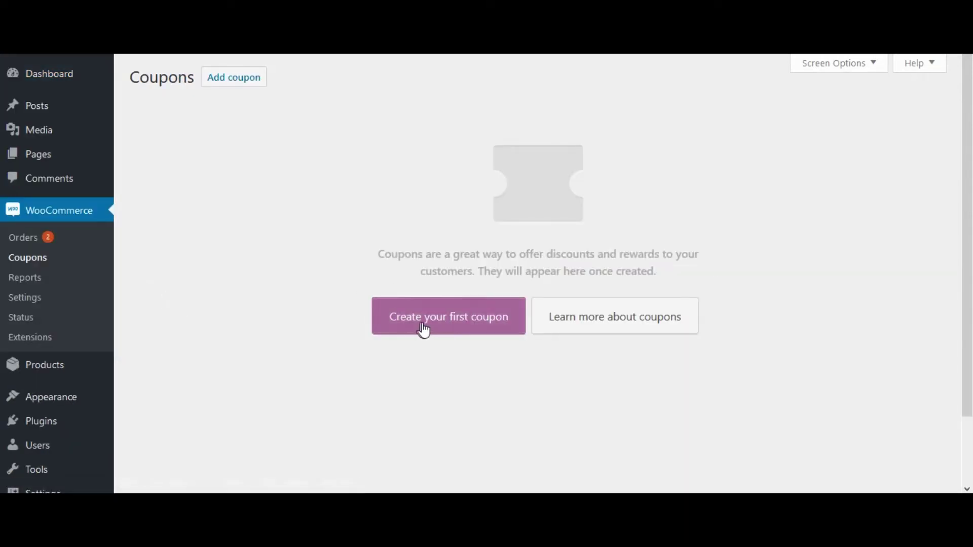
mouse_move(234, 77)
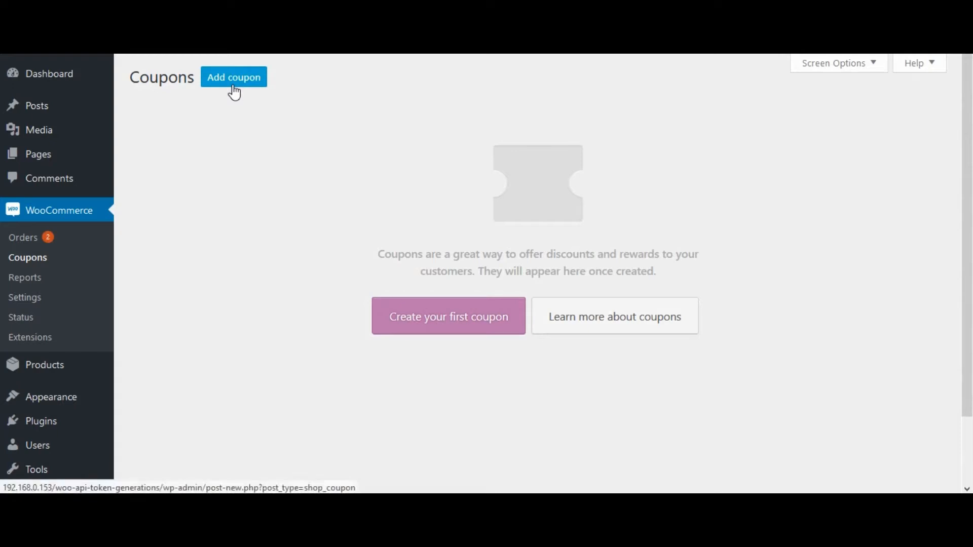
mouse_move(448, 316)
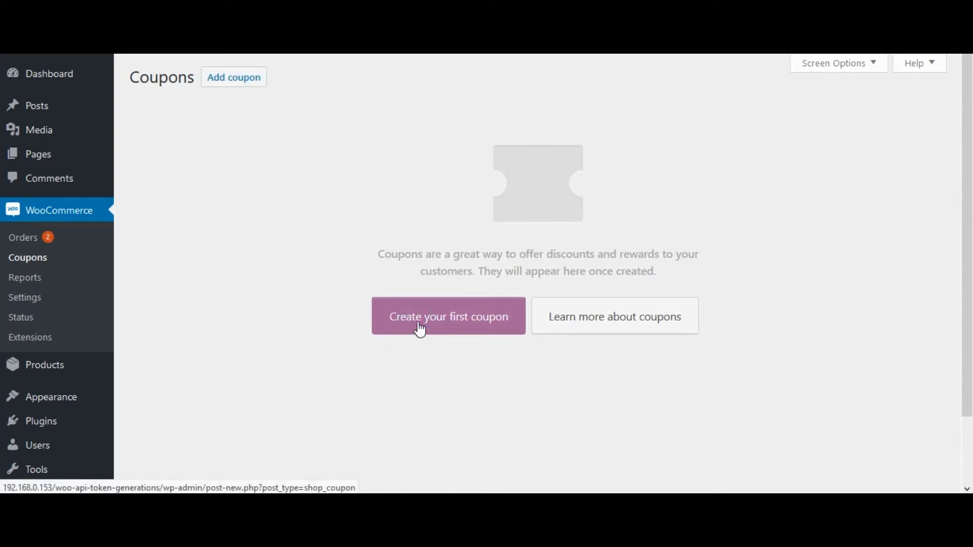
Step: Create the first coupon and give it the code 'TestCoupon'
left_click(448, 316)
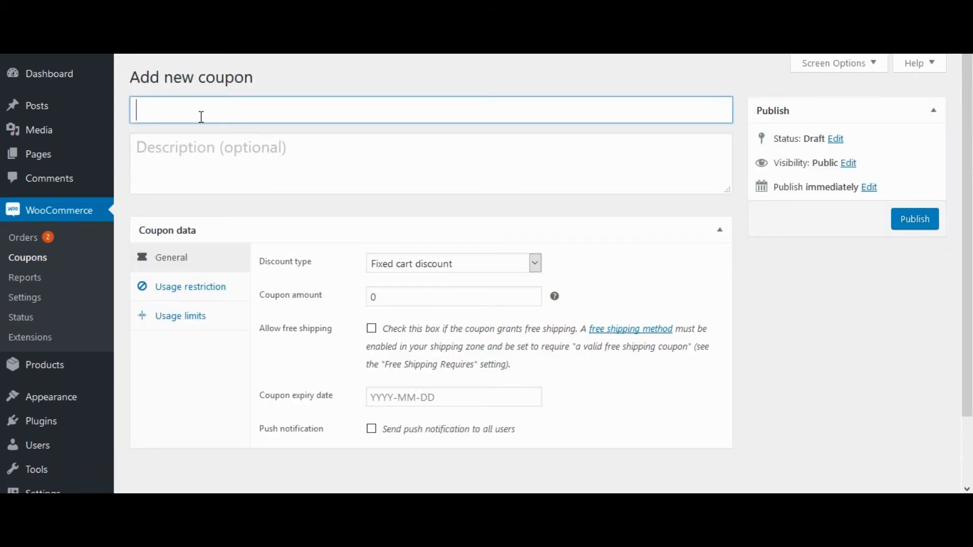
type("Test")
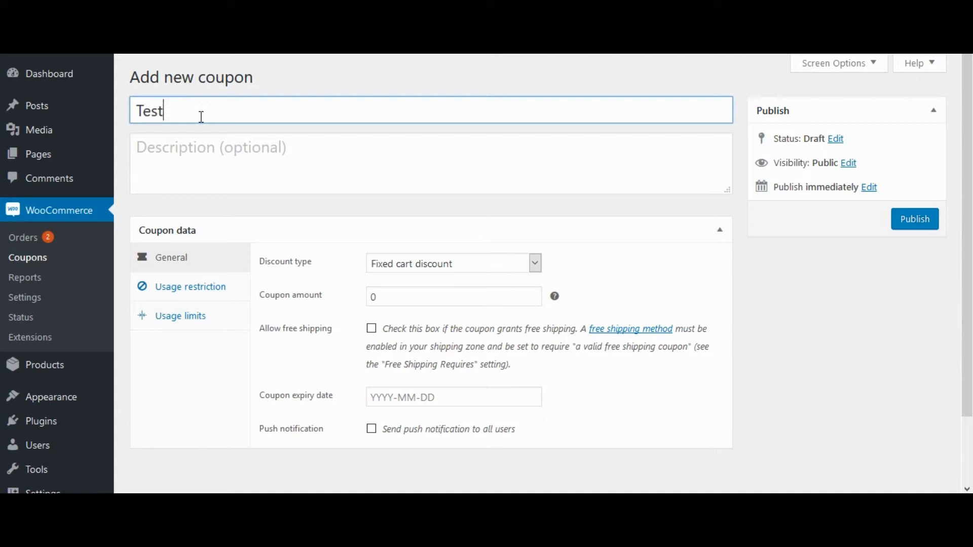
type("Cou")
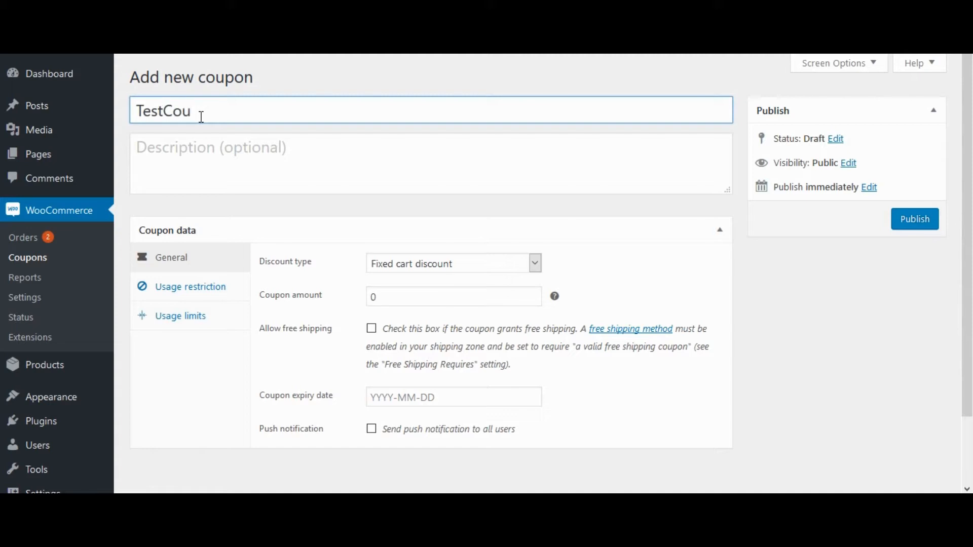
type("pon")
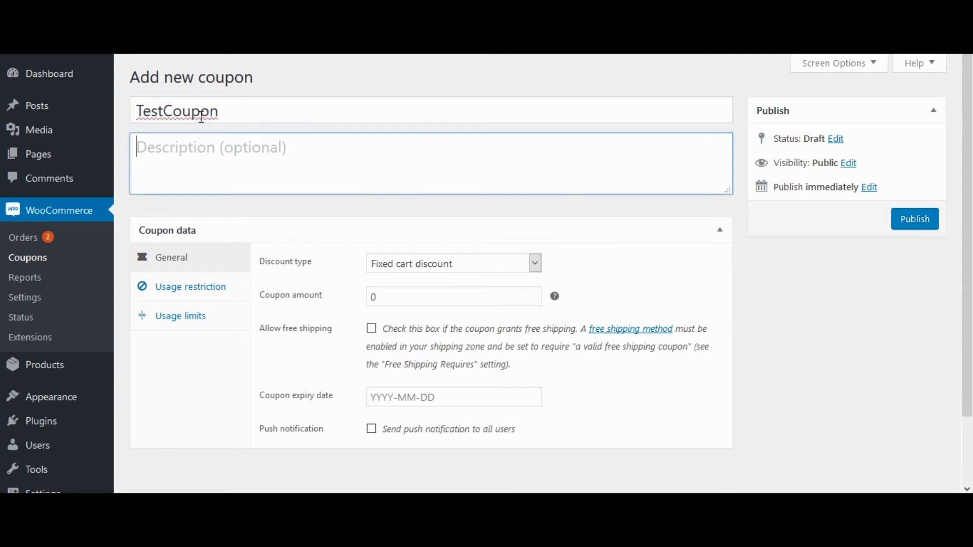
Step: Fill the description with 'This is a test coupon'
type("T")
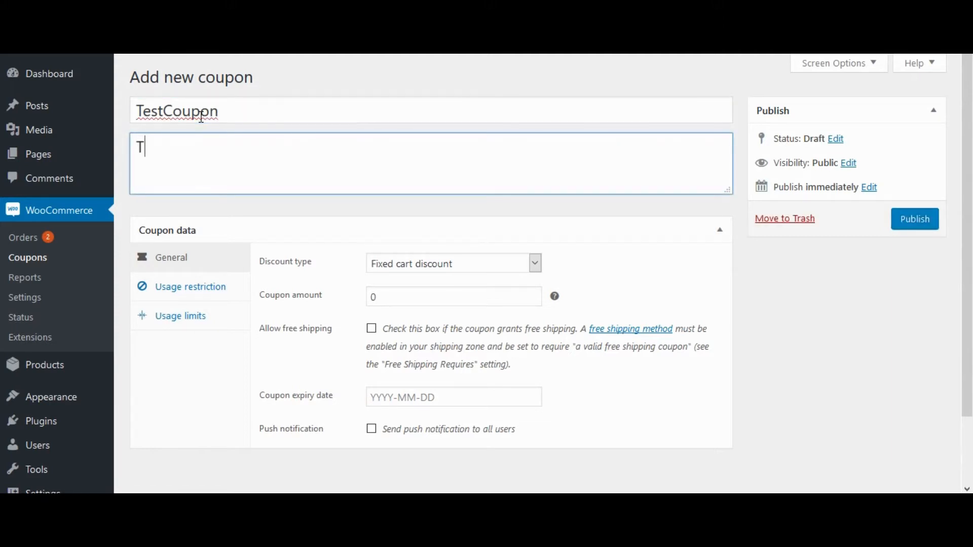
type("his is")
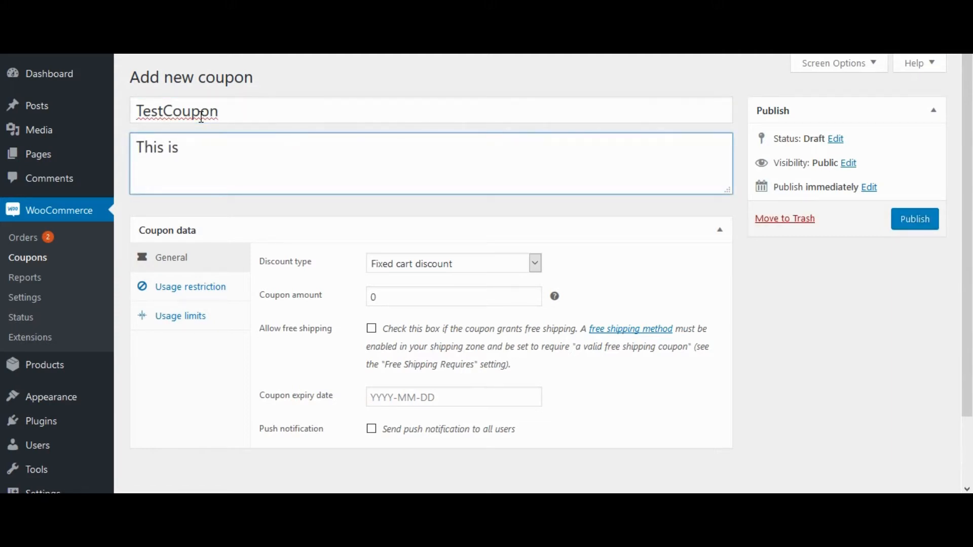
type("a te")
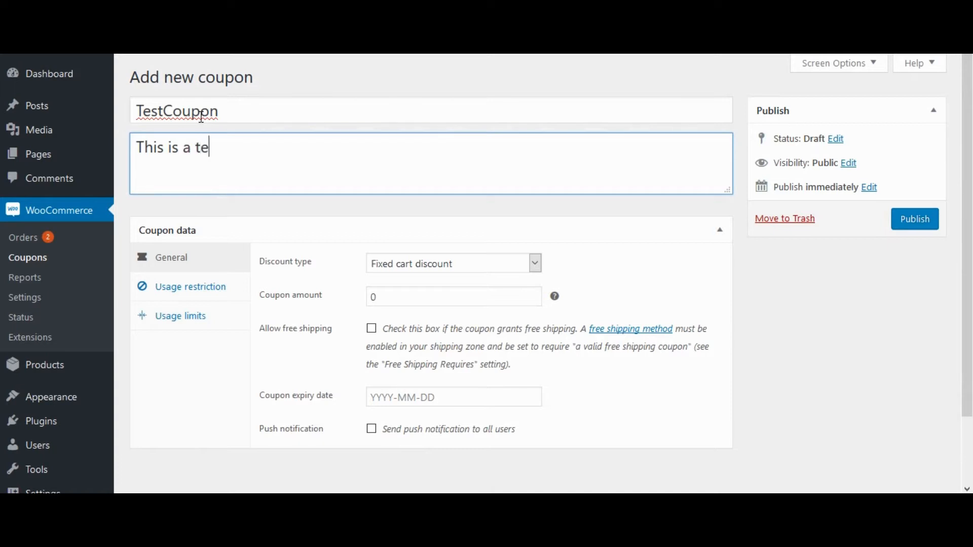
type("st co")
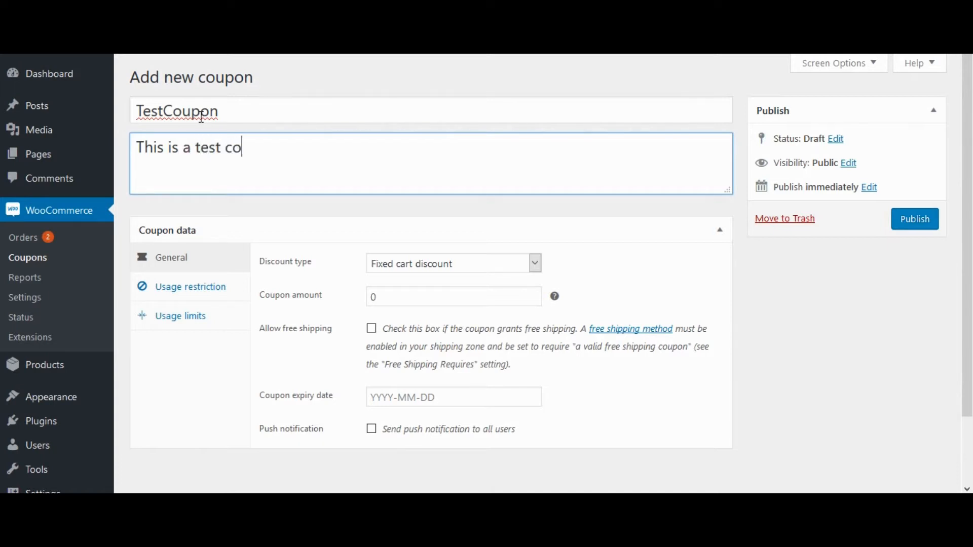
type("upo")
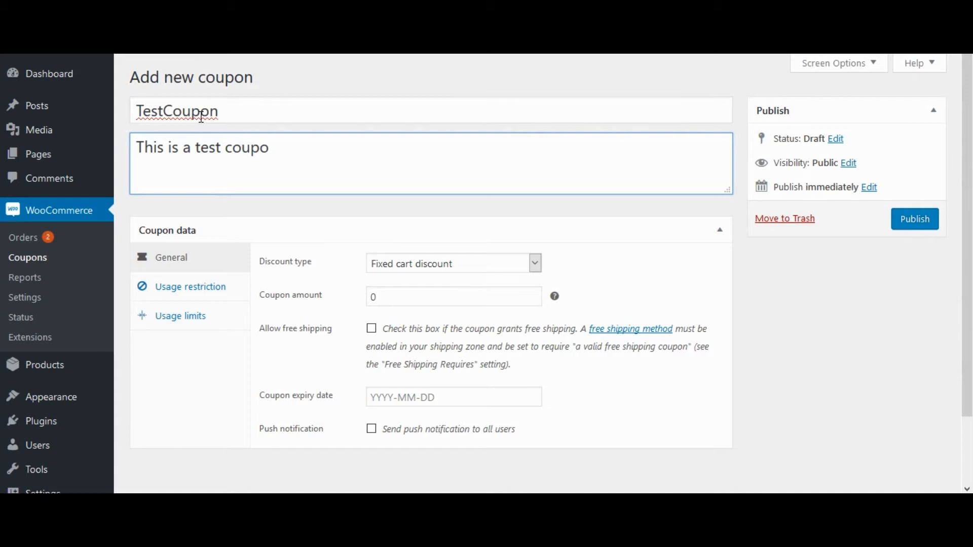
type("n")
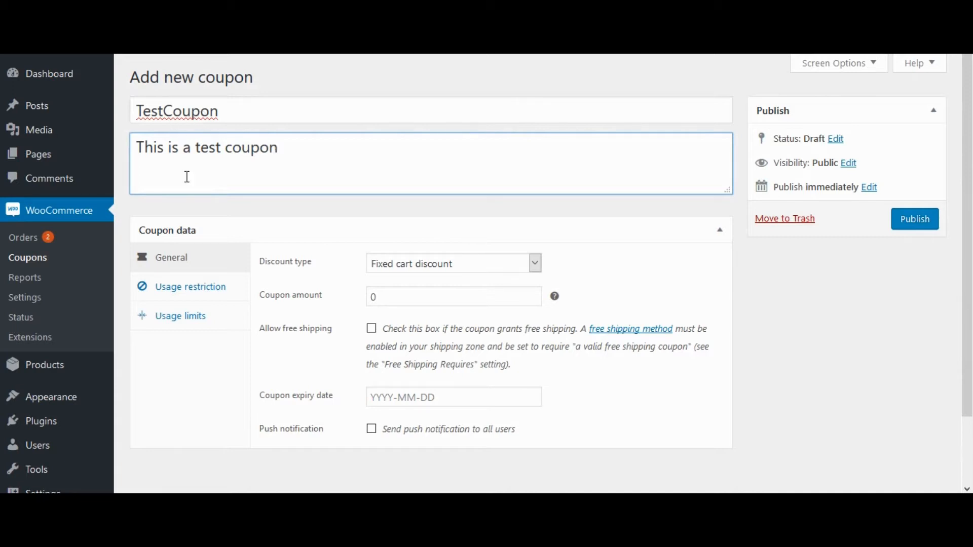
mouse_move(398, 273)
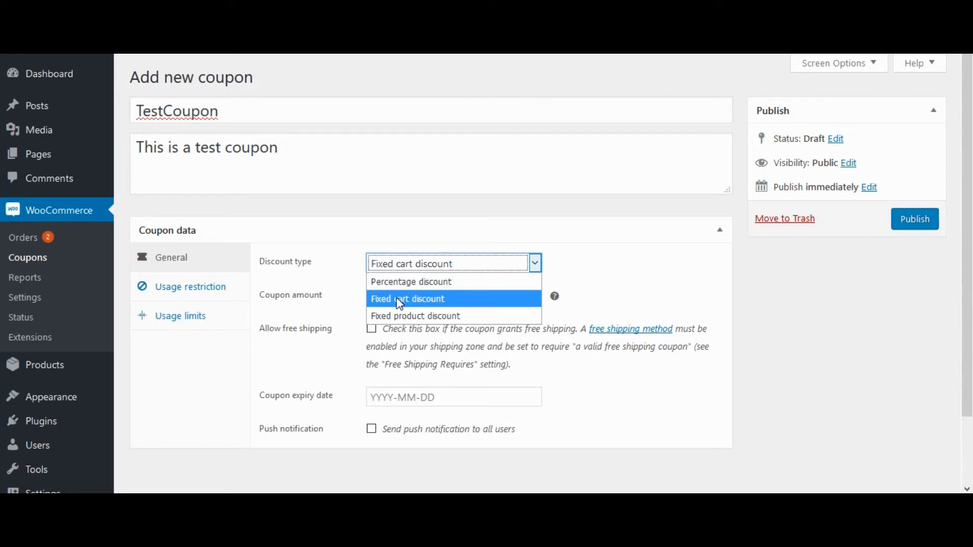
mouse_move(460, 305)
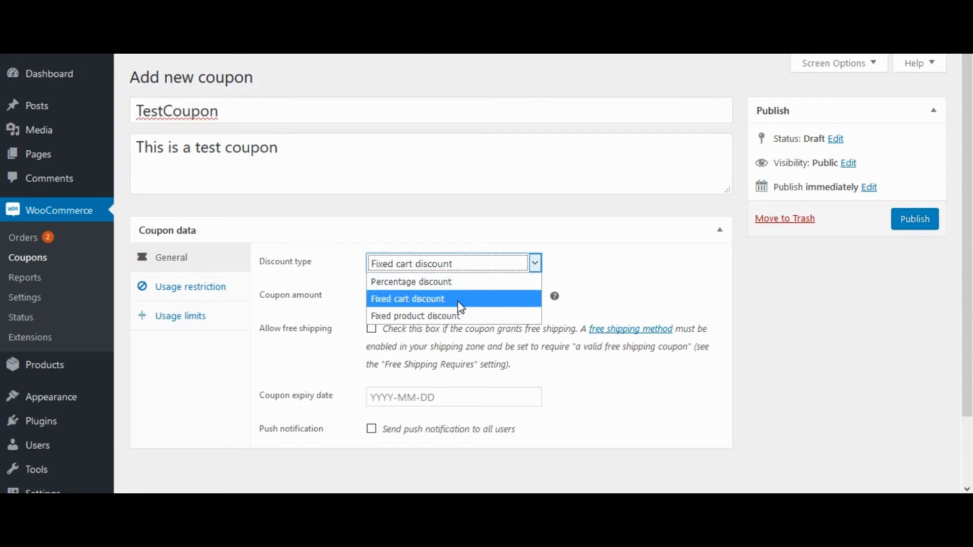
mouse_move(425, 317)
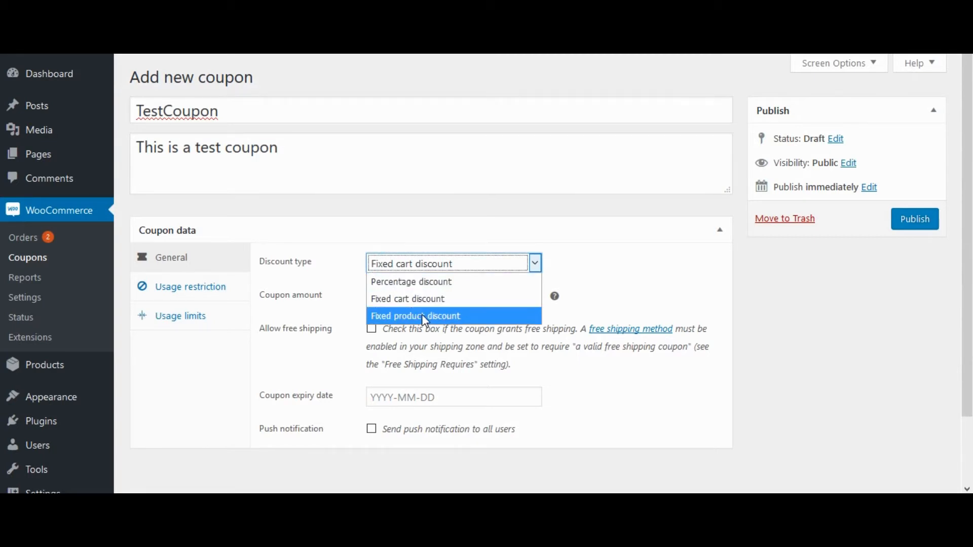
mouse_move(407, 298)
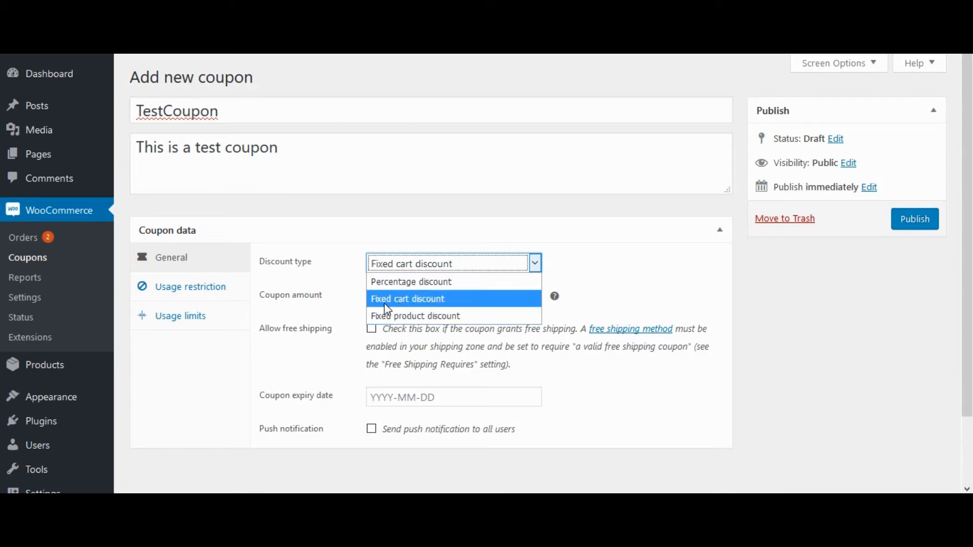
Step: Set the coupon amount to 2 and the expiry date to 2018-06-30
left_click(408, 298)
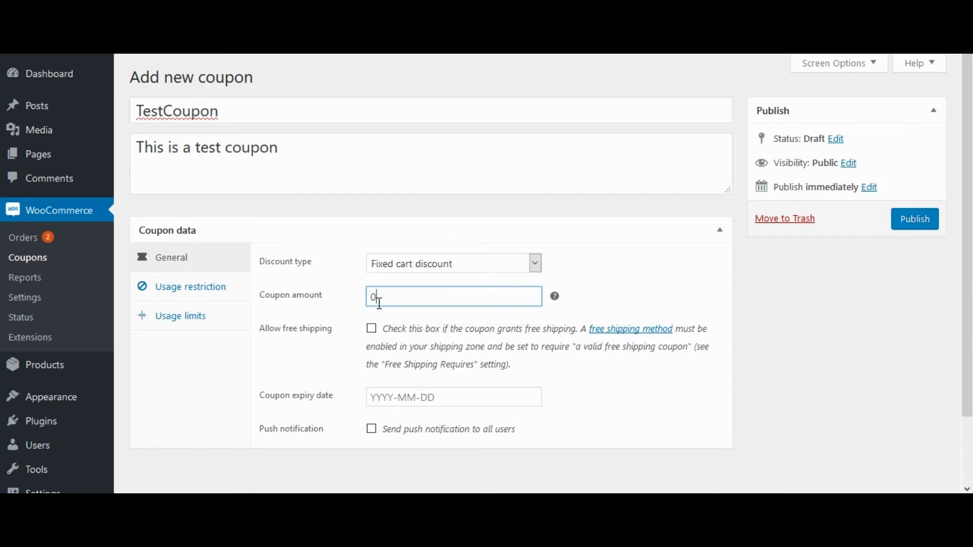
type("2")
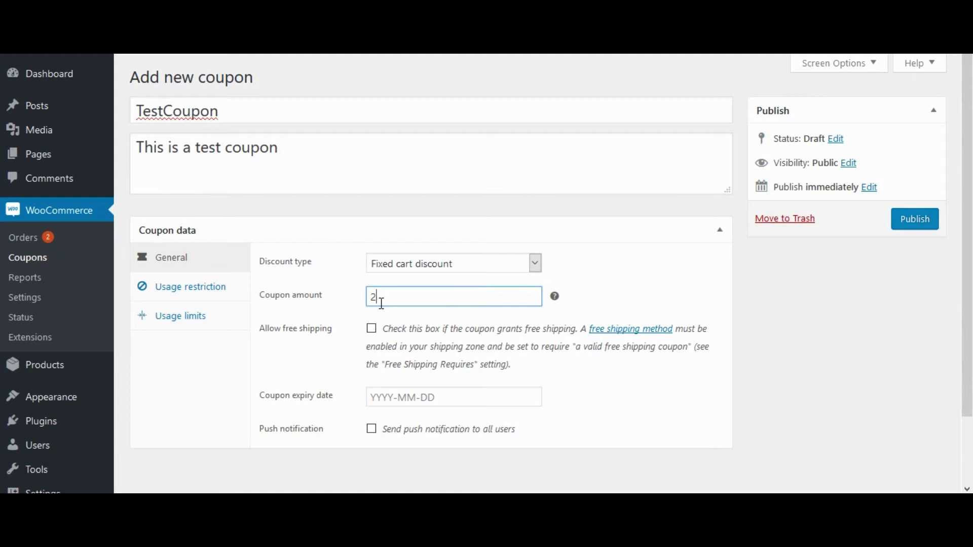
mouse_move(371, 329)
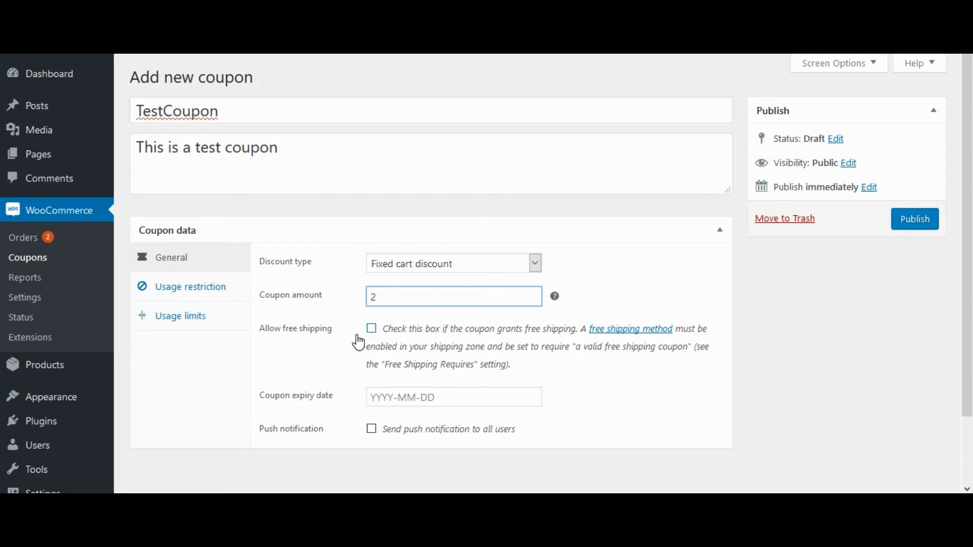
mouse_move(459, 335)
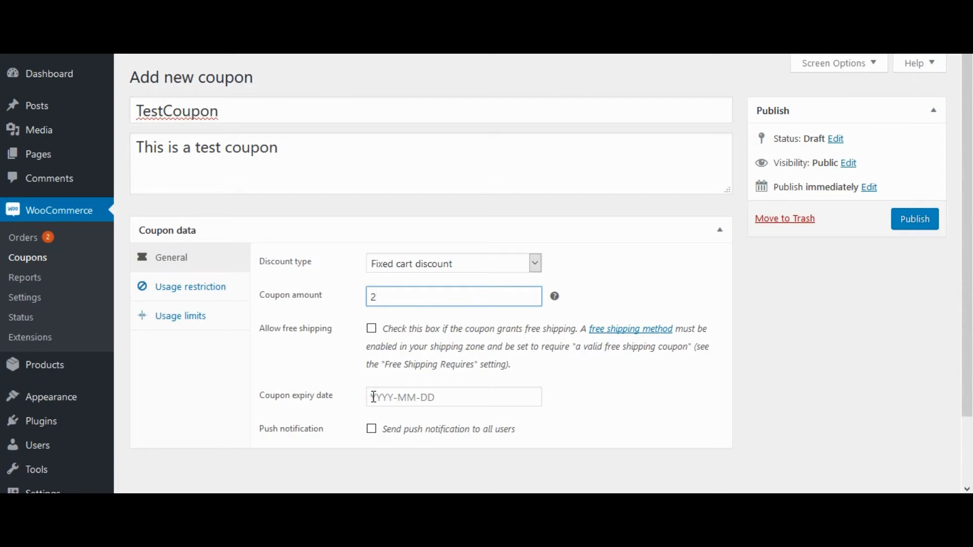
left_click(453, 397)
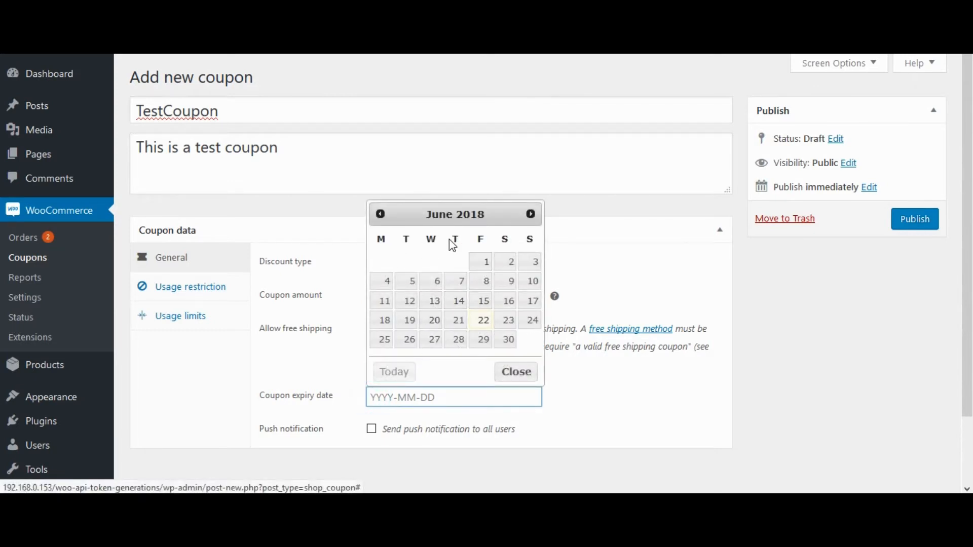
mouse_move(508, 340)
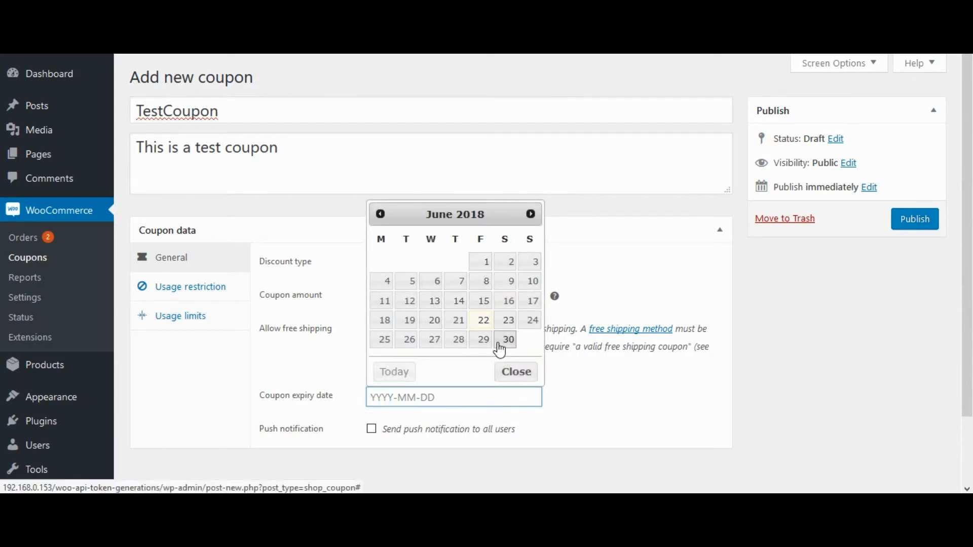
left_click(508, 339)
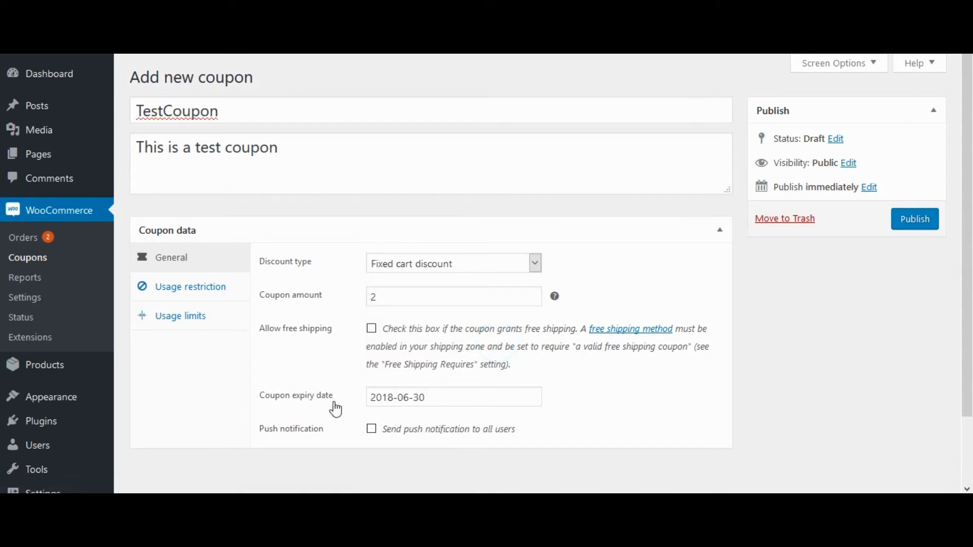
Step: Enable 'Send push notification to all users' and publish TestCoupon
scroll("down", 3)
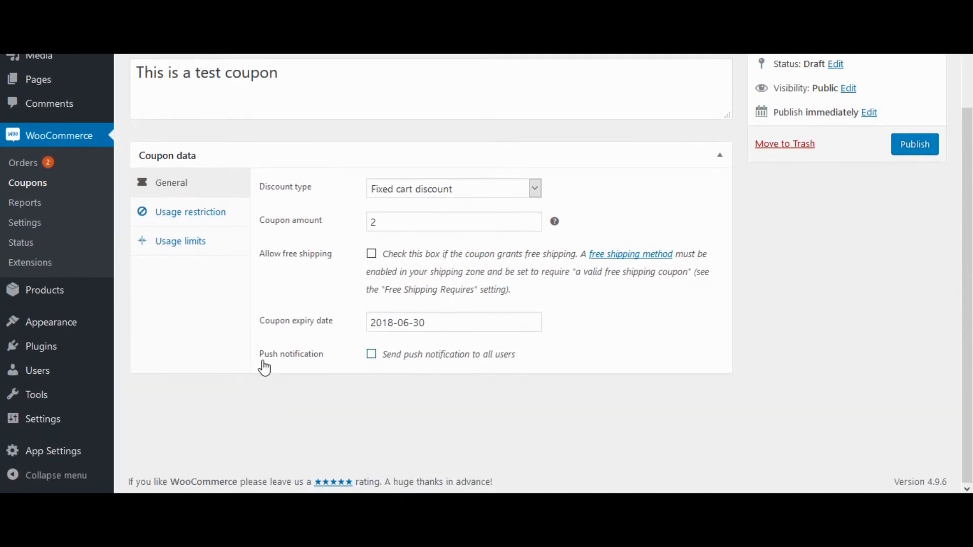
double_click(291, 353)
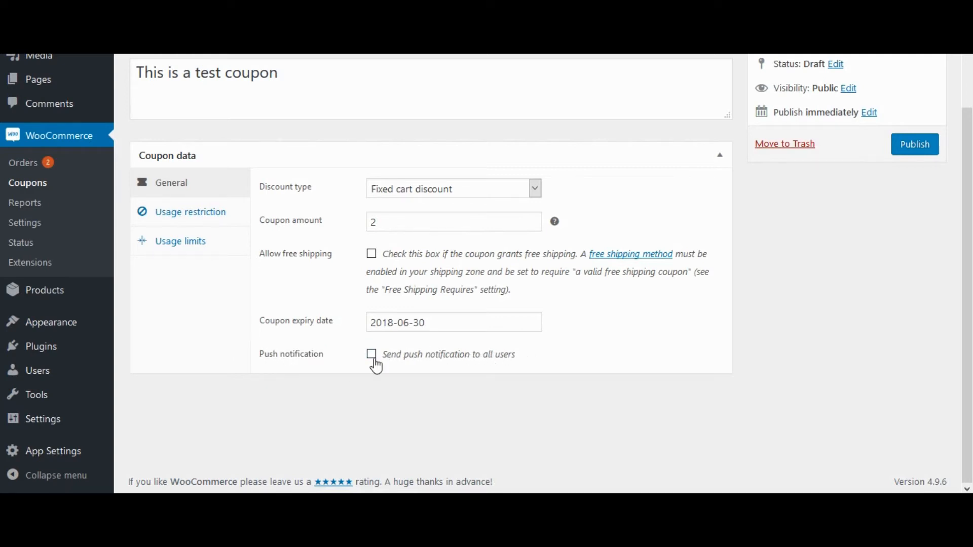
left_click(371, 354)
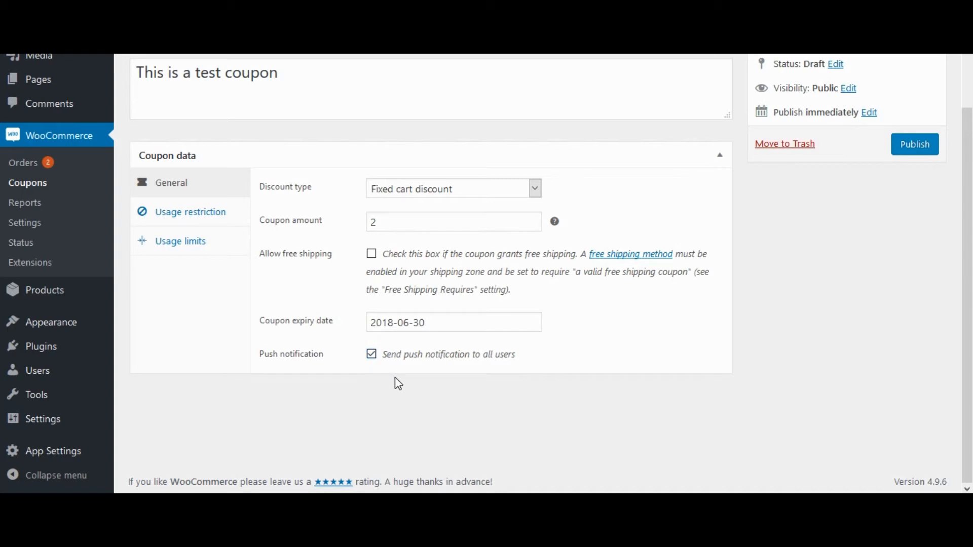
scroll("up", 3)
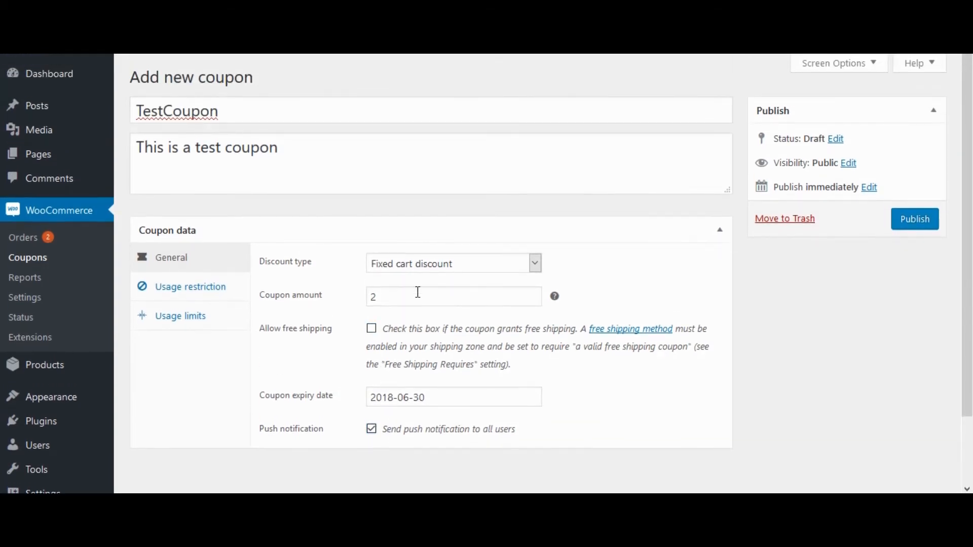
mouse_move(914, 218)
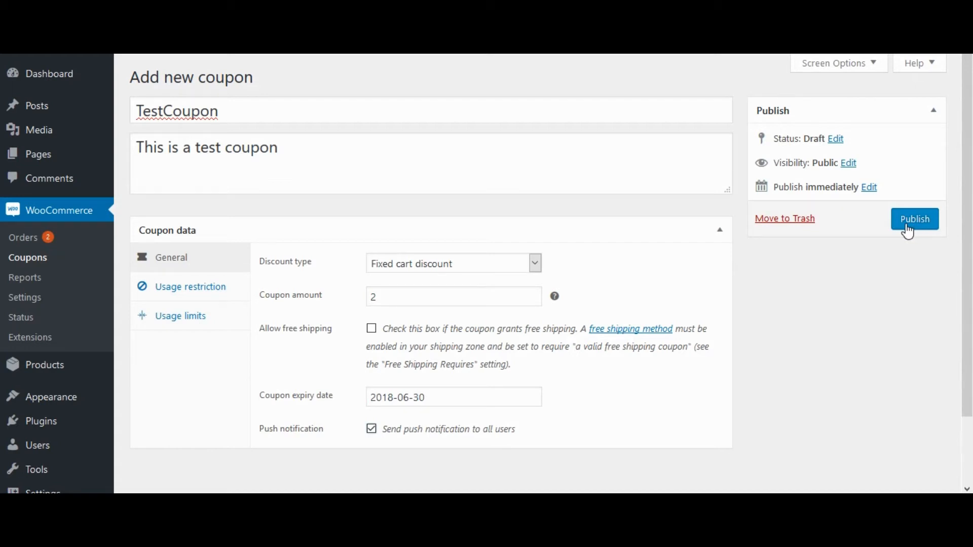
mouse_move(905, 234)
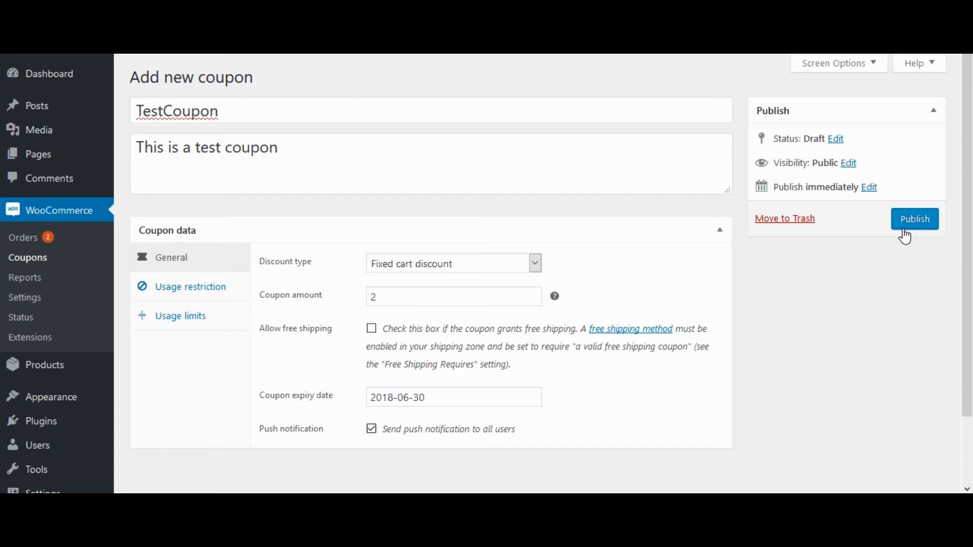
left_click(914, 219)
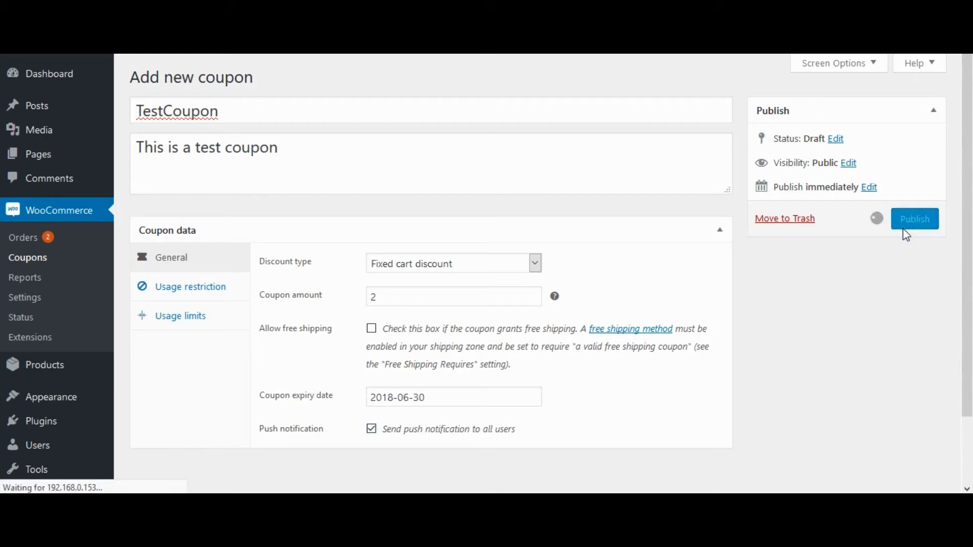
mouse_move(894, 241)
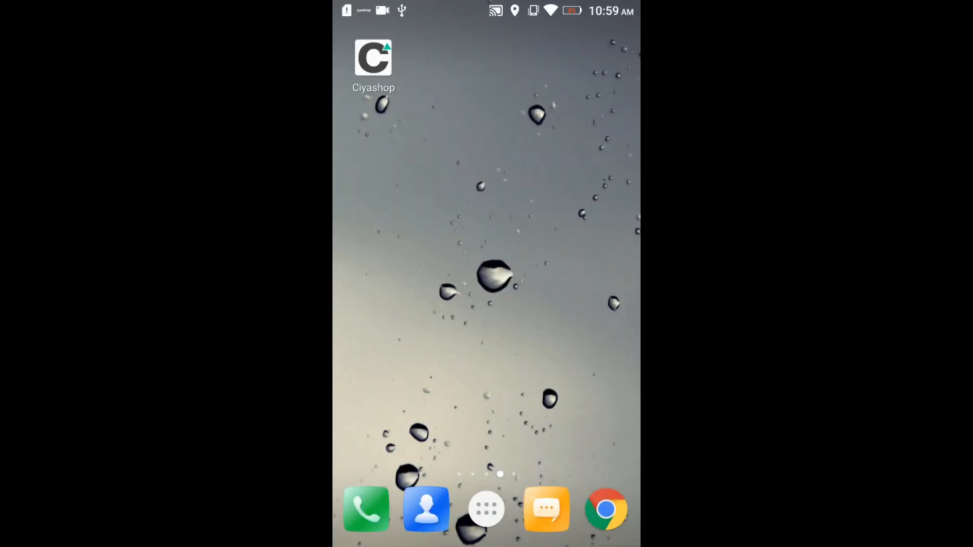
Step: Launch CiyaShop on the phone and open its Notification section from the menu
left_click(373, 59)
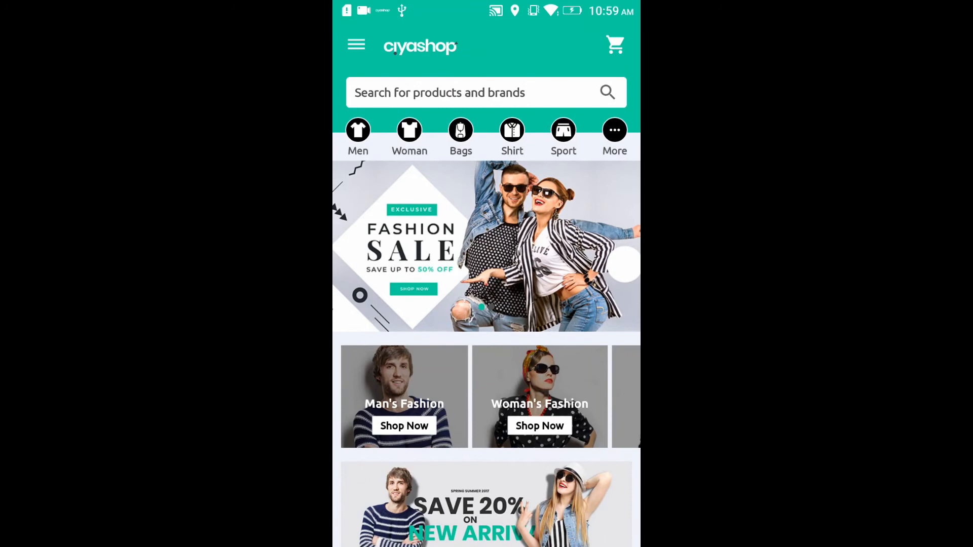
left_click(356, 44)
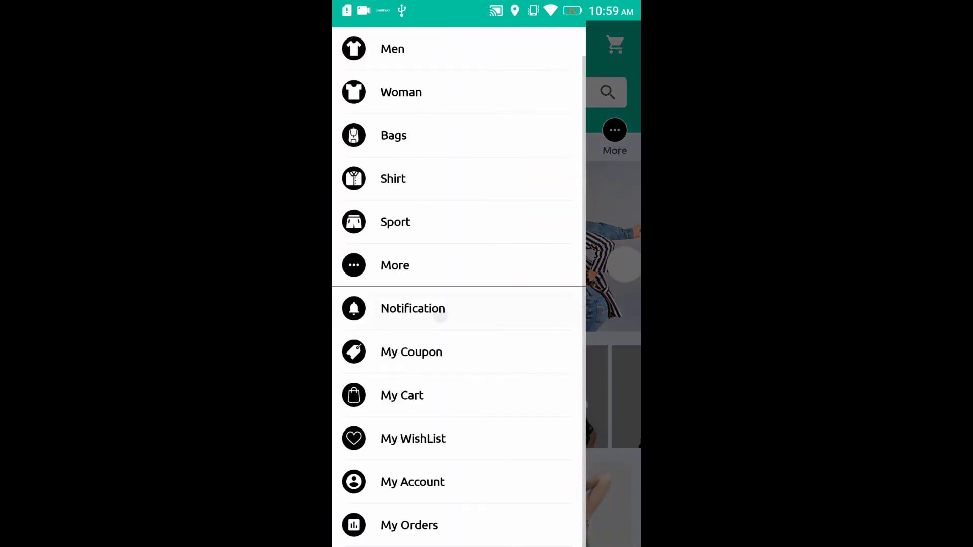
left_click(413, 308)
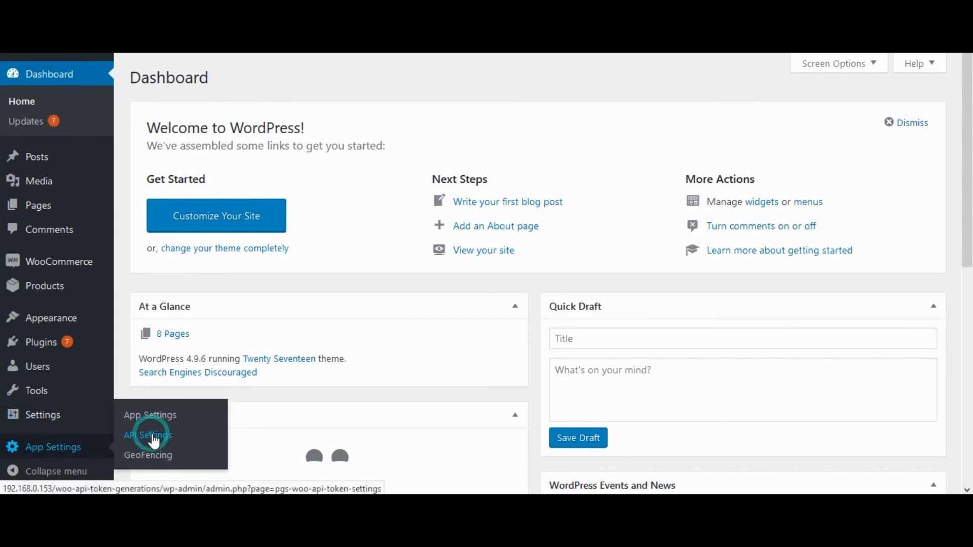
Step: Open App Settings > API Settings and scroll the Push Notification tab to the coupon notification fields
left_click(147, 435)
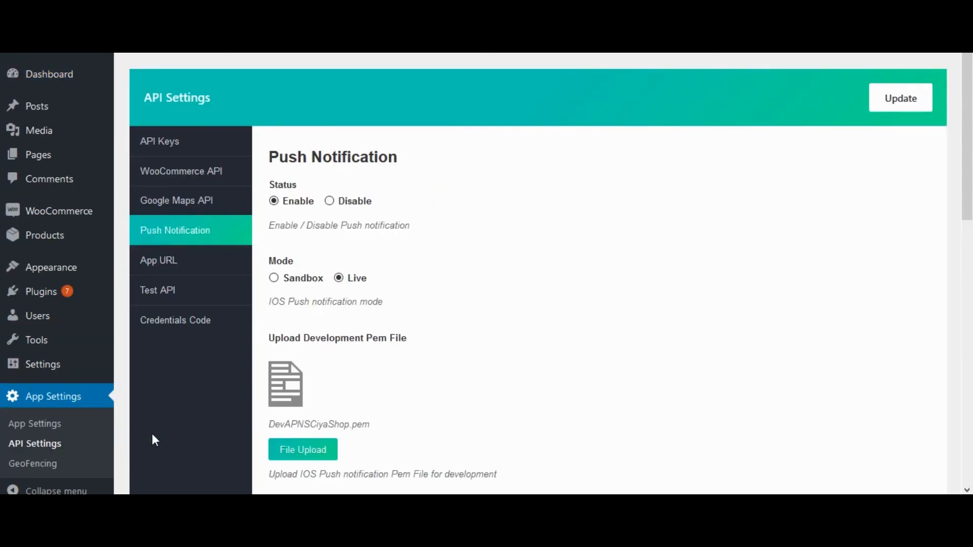
scroll("down", 3)
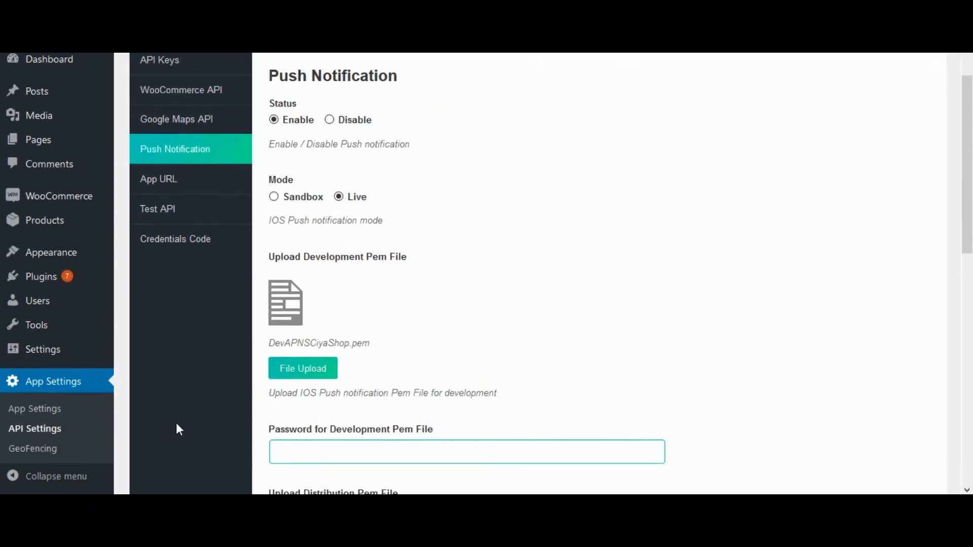
scroll("up", 3)
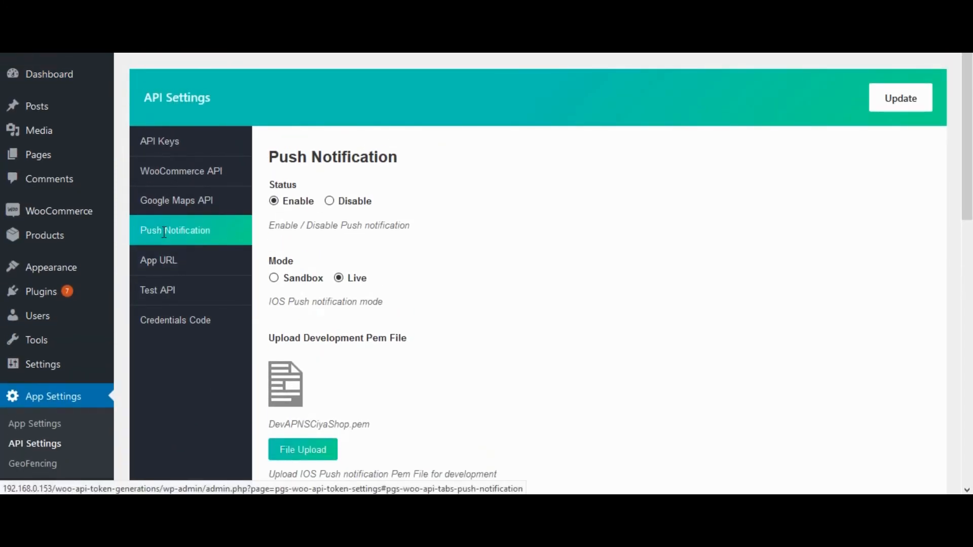
scroll("down", 3)
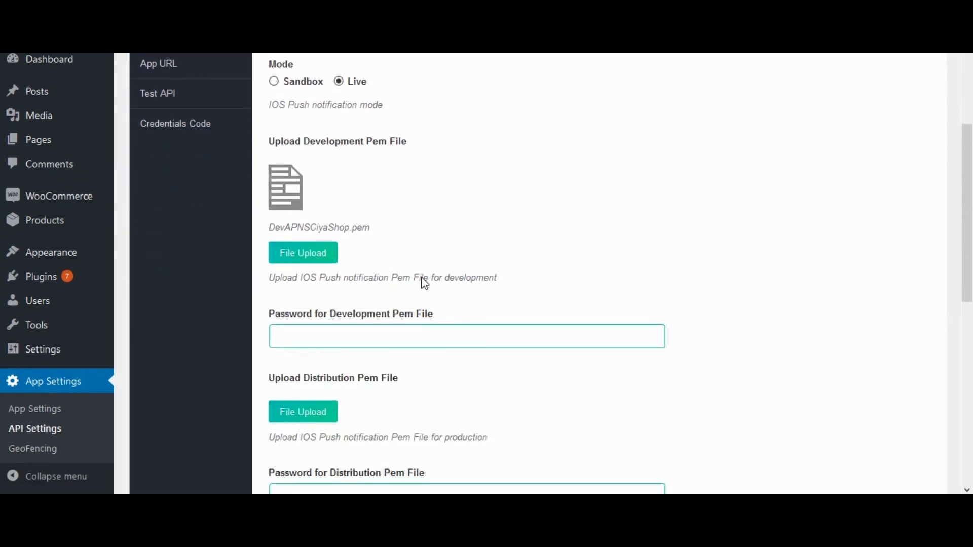
scroll("down", 3)
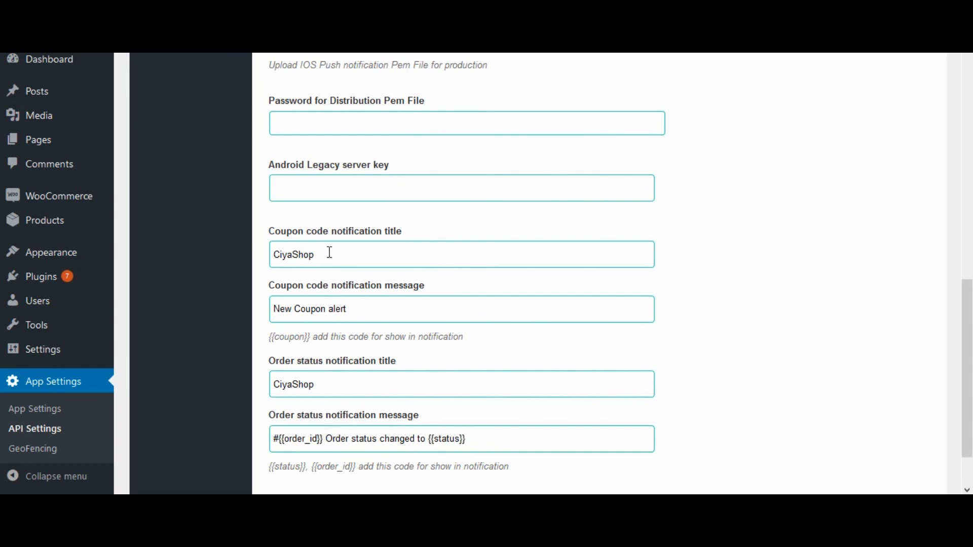
scroll("down", 3)
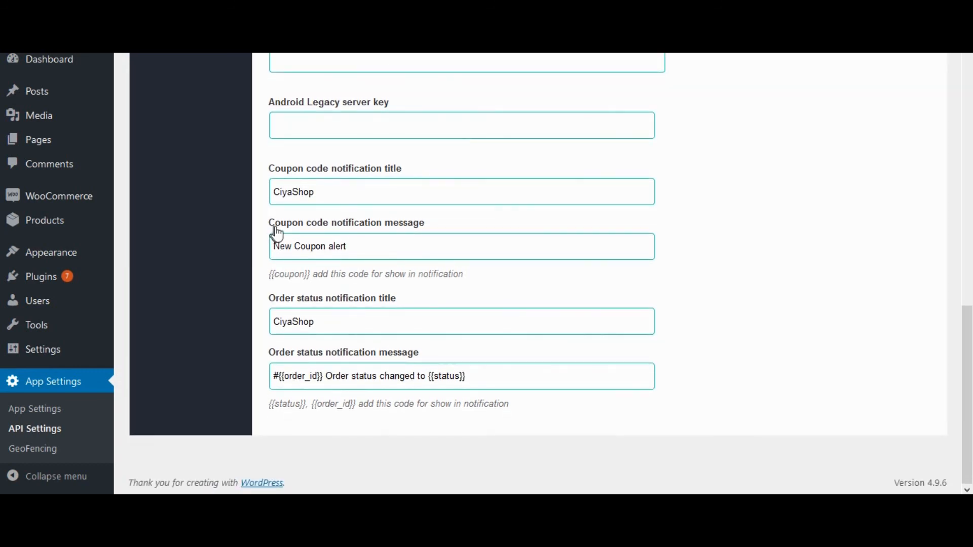